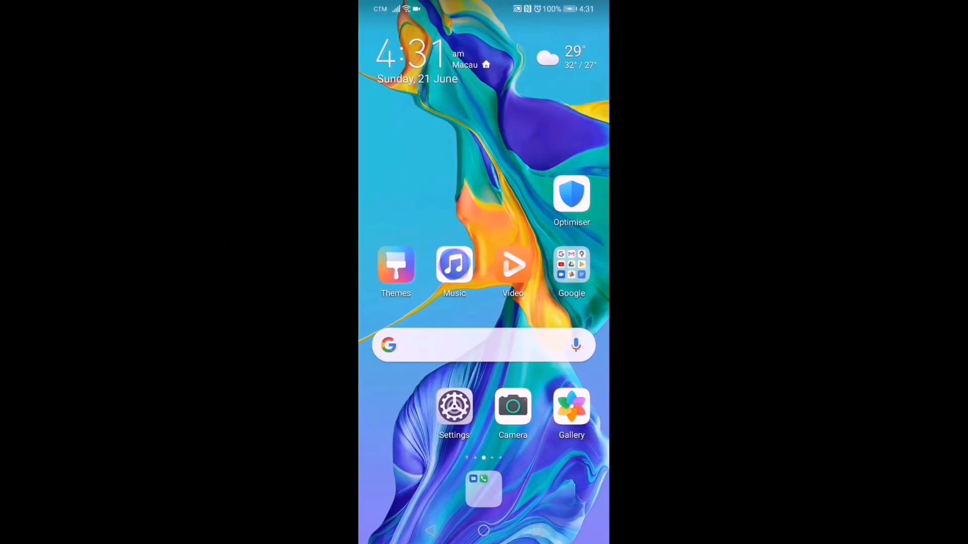
Launch YouTube from the Google apps folder on the home screen.
left_click(570, 265)
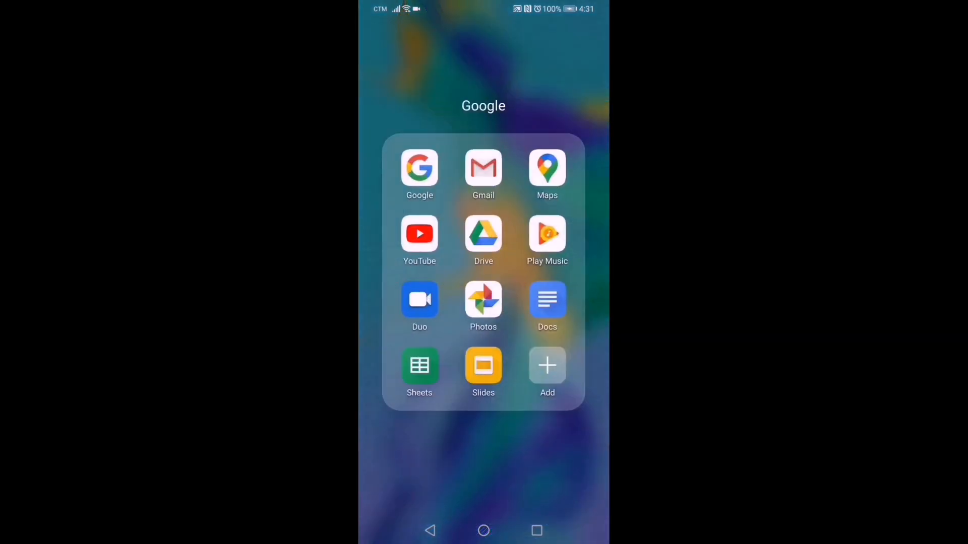
left_click(419, 233)
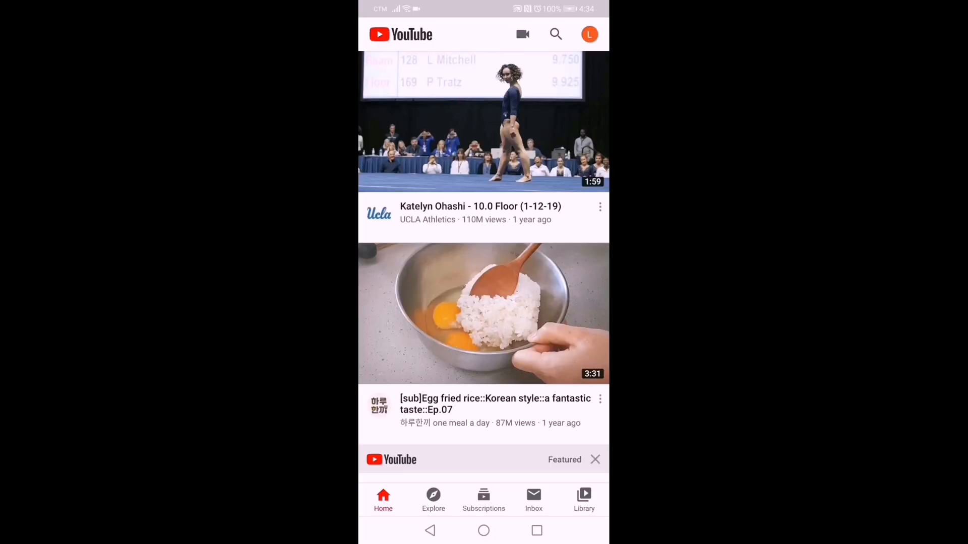
Go to 'Your channel' from the account avatar to reach the channel-creation prompt.
left_click(587, 34)
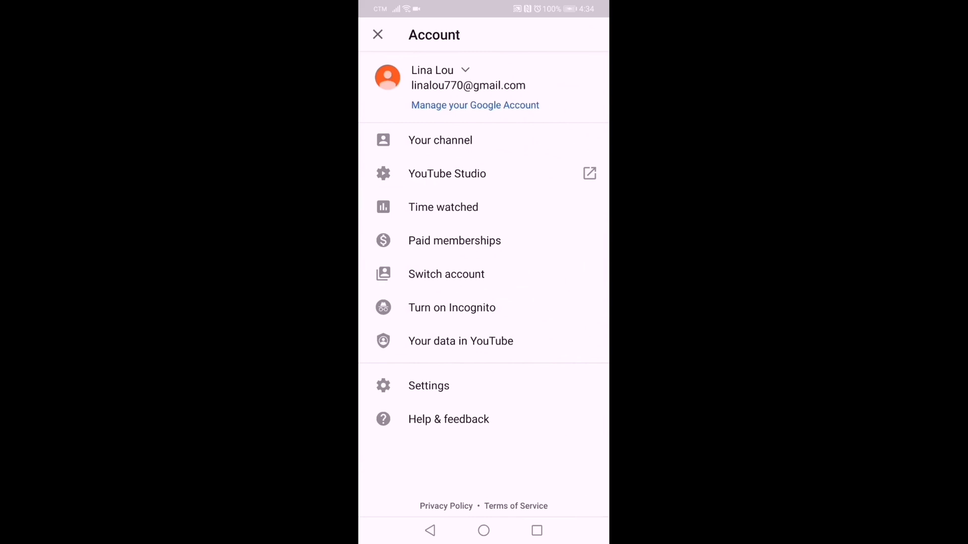
left_click(377, 34)
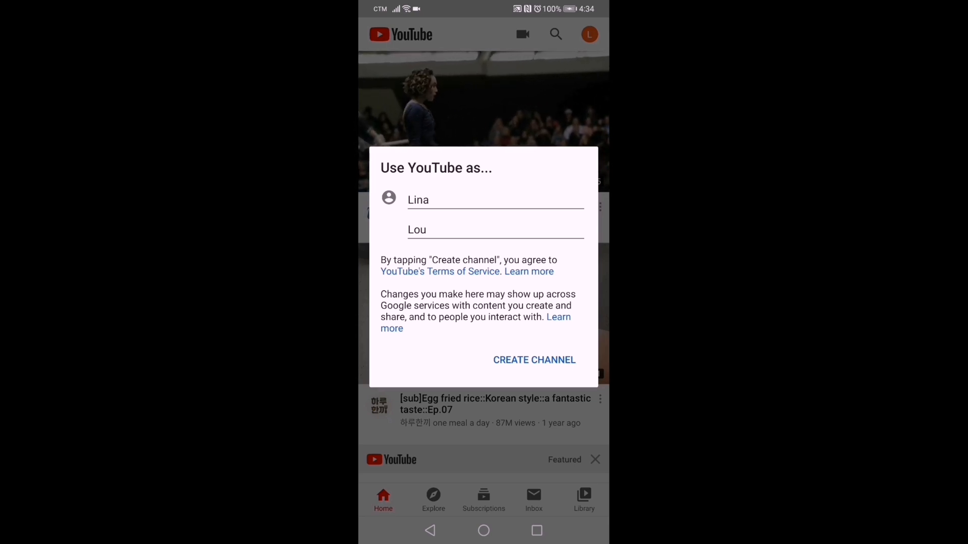
Create the new 'Lina Lou' channel, showing no subscribers or content.
left_click(533, 360)
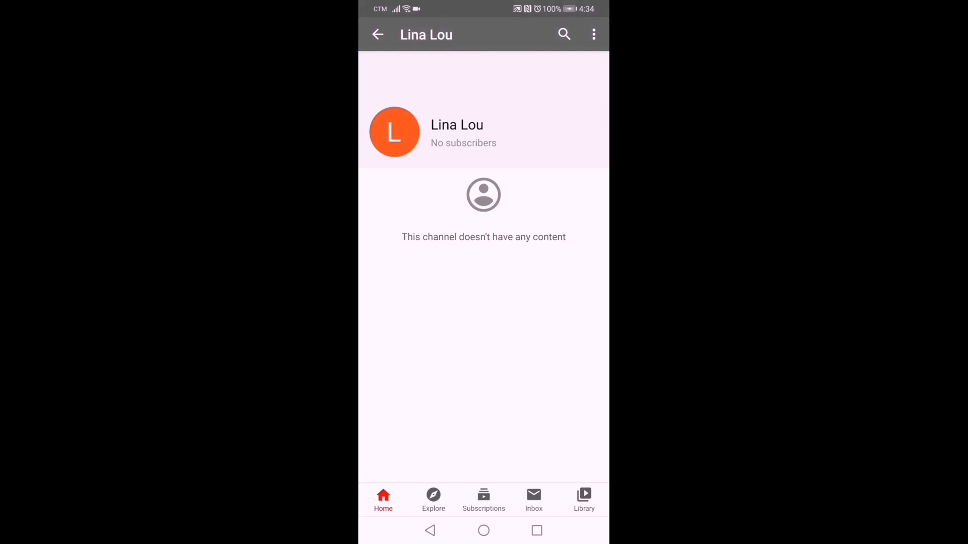
Reach YouTube Studio's web page via the channel's Settings > General.
left_click(593, 34)
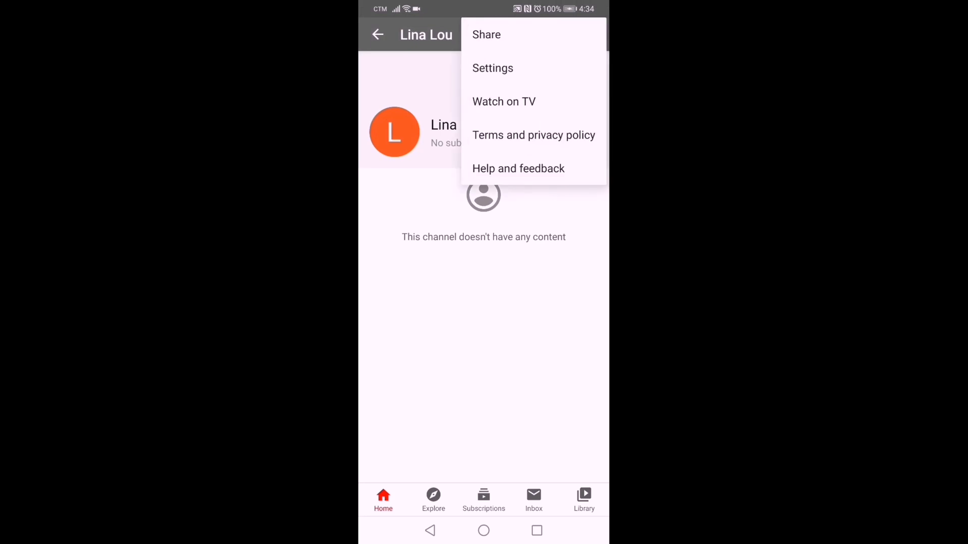
left_click(493, 68)
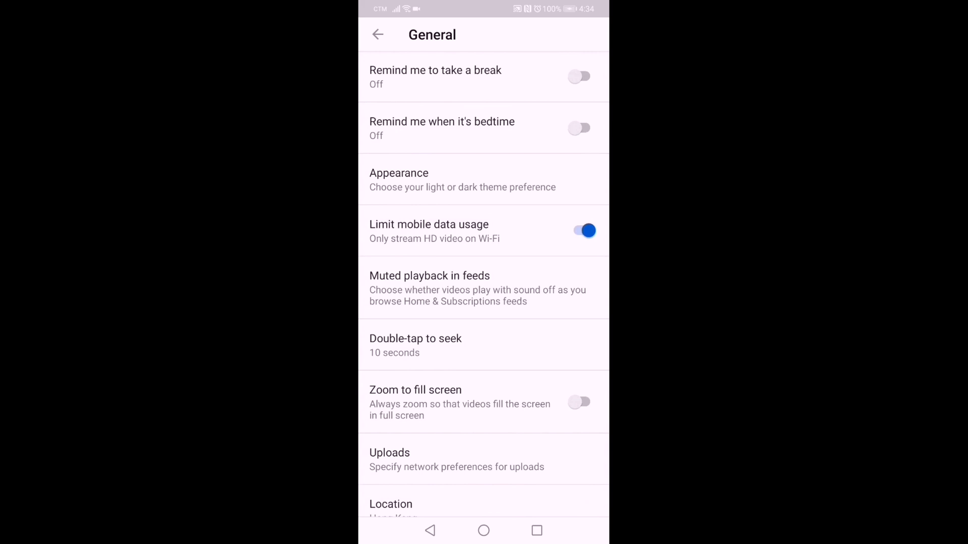
left_click(377, 34)
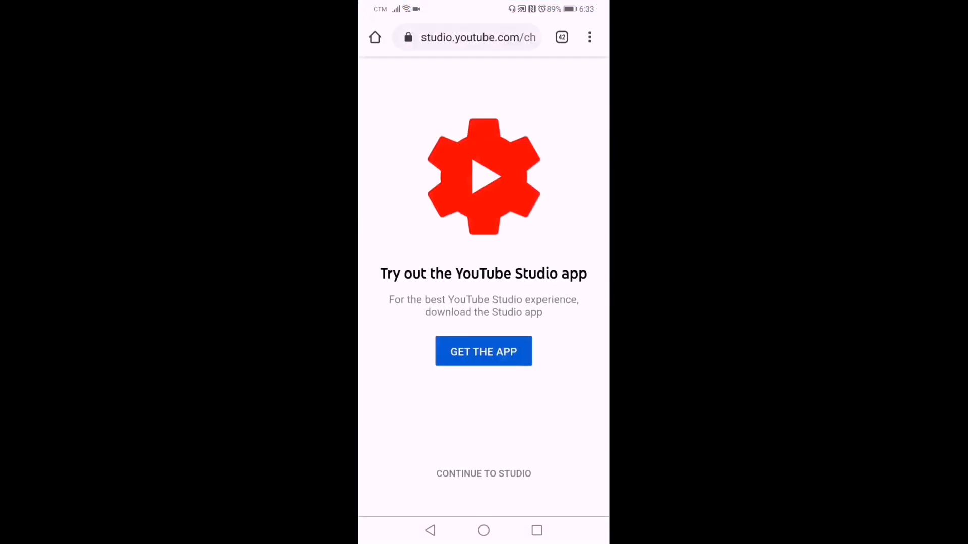
Continue to Studio in the browser and show the channel's Videos section.
left_click(483, 473)
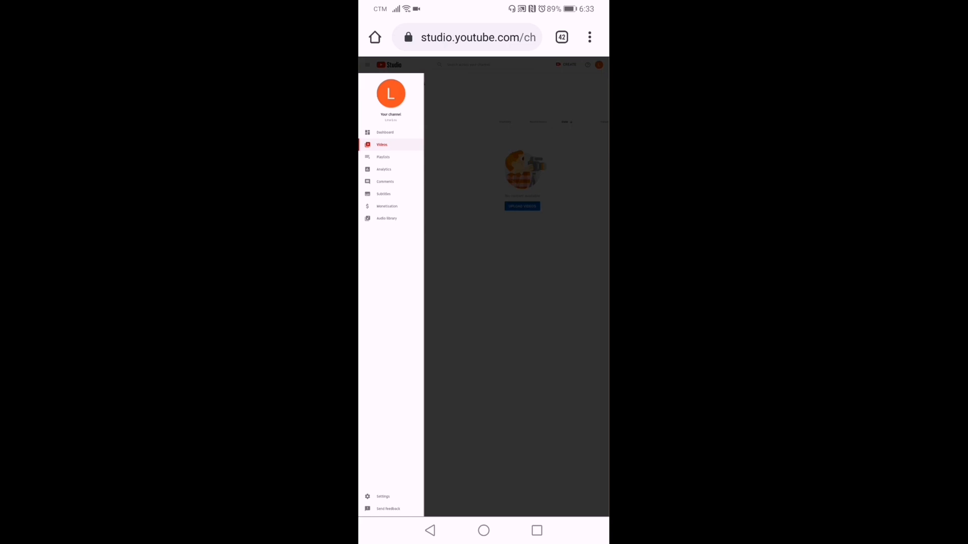
left_click(366, 65)
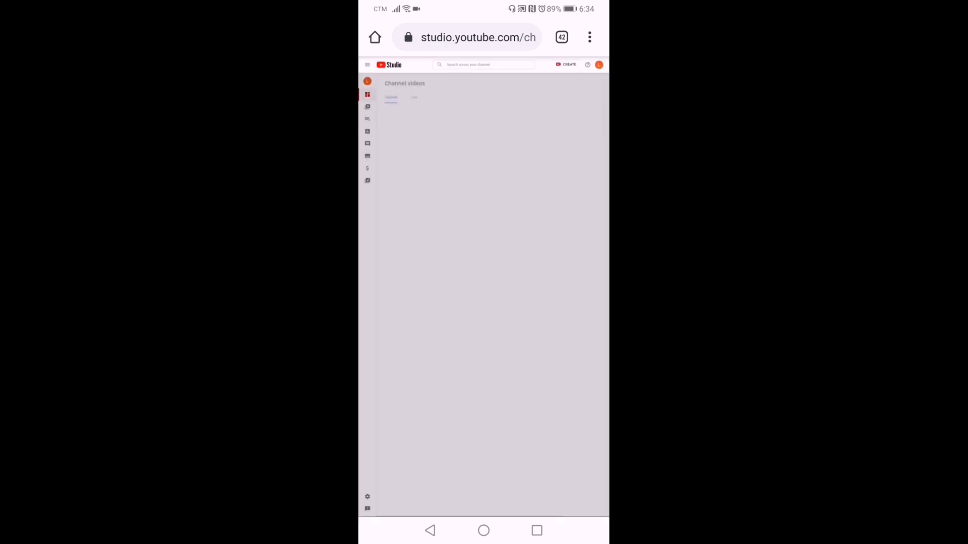